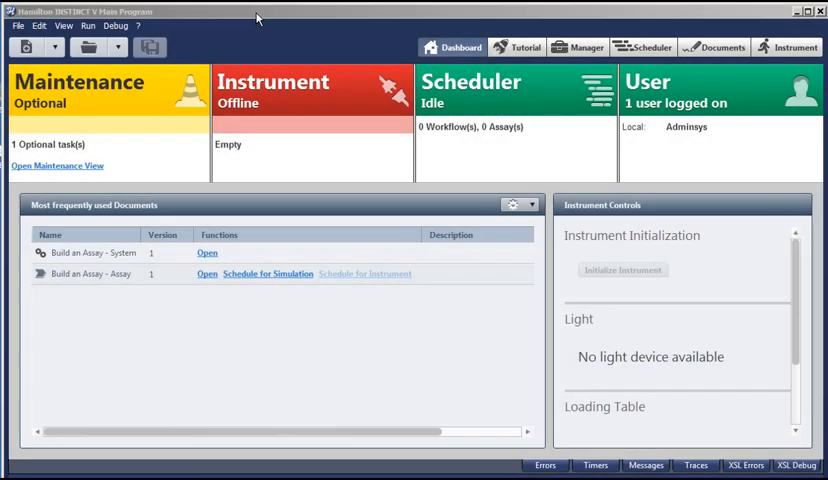
pyautogui.moveTo(184, 90)
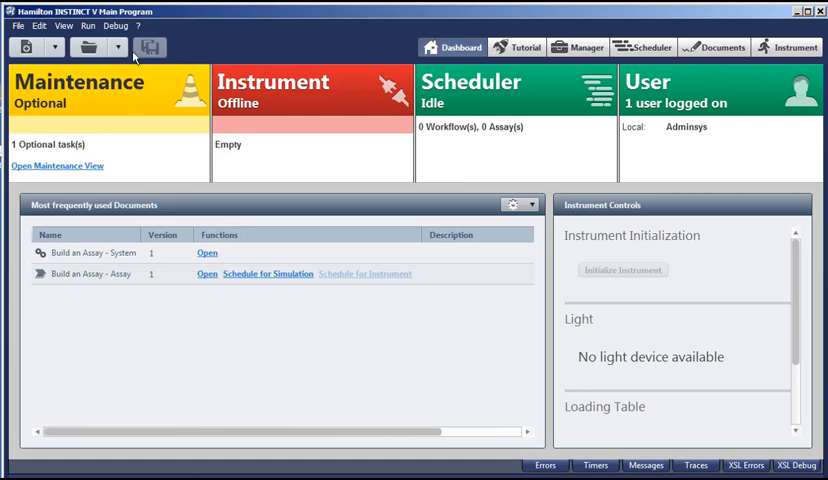
pyautogui.moveTo(116, 60)
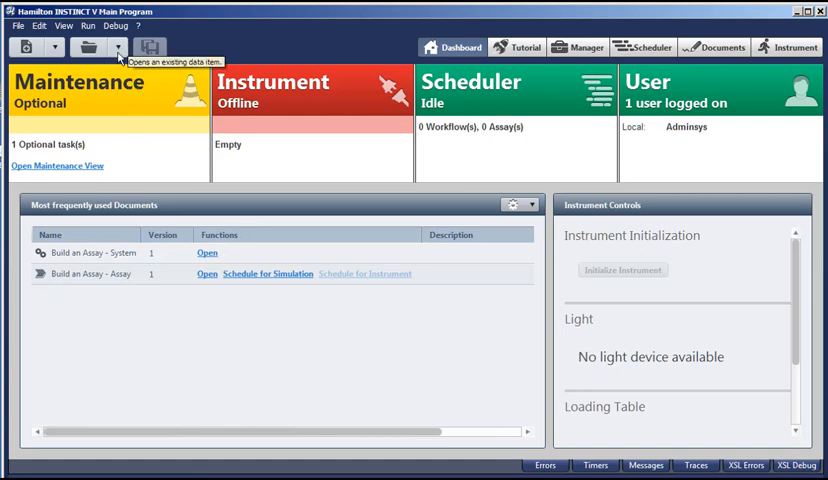
# Open the 'Build an Assay - System' document from the existing documents list.
pyautogui.click(88, 48)
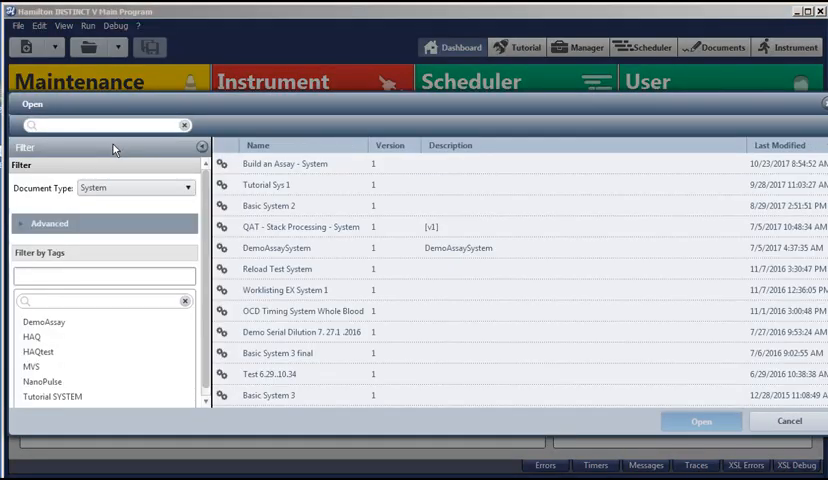
pyautogui.moveTo(330, 168)
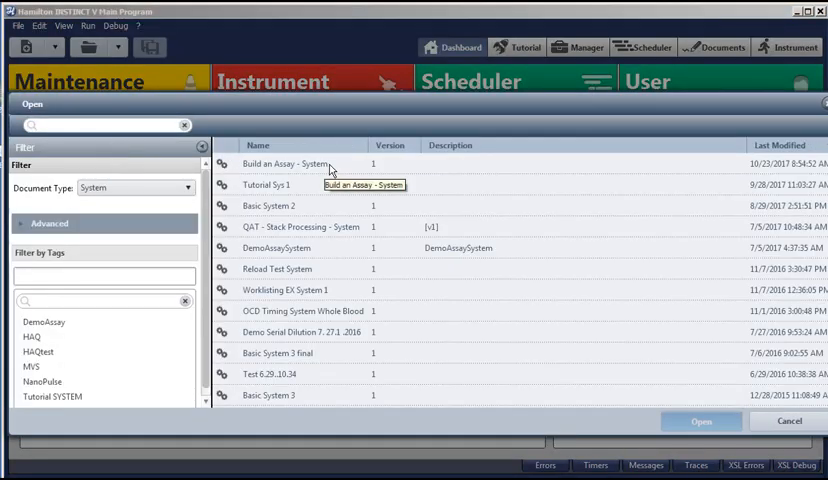
pyautogui.click(292, 164)
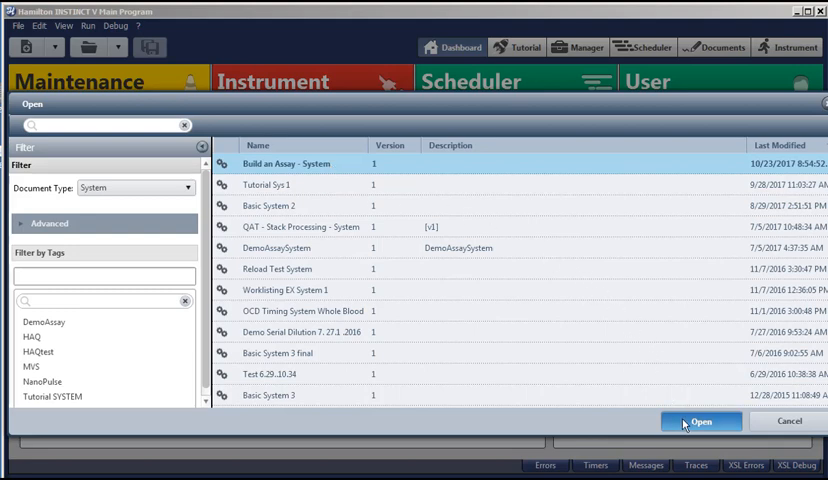
pyautogui.click(700, 420)
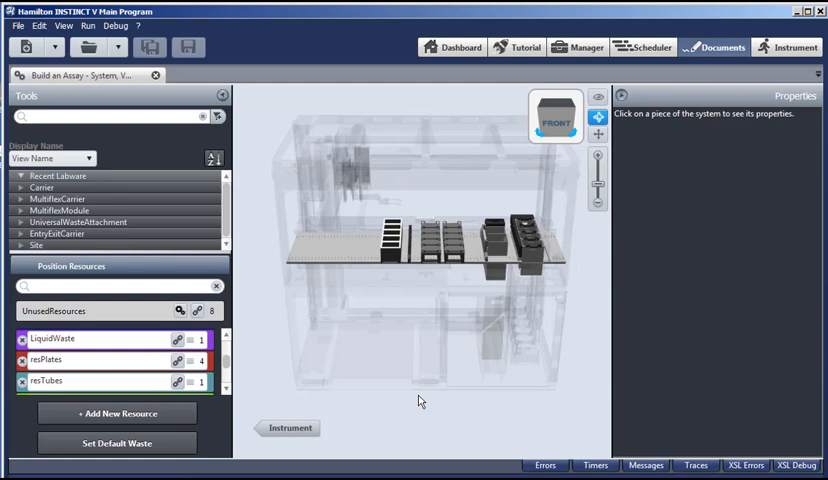
pyautogui.moveTo(288, 428)
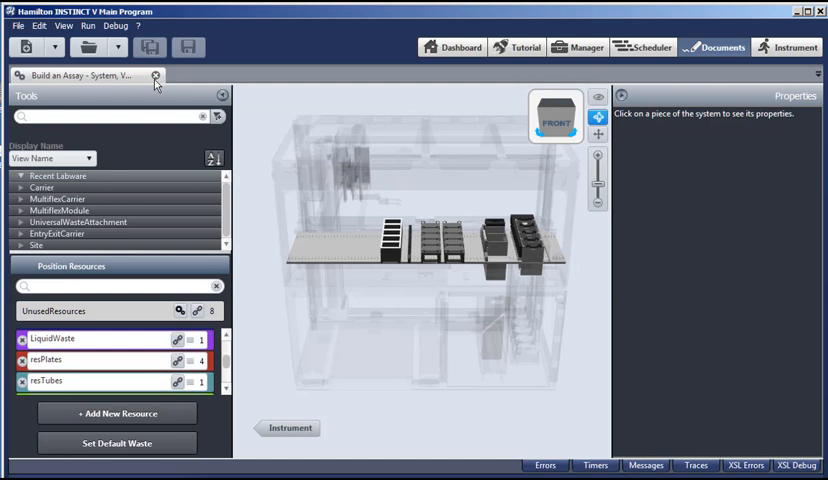
# Close the Build an Assay system document.
pyautogui.click(56, 48)
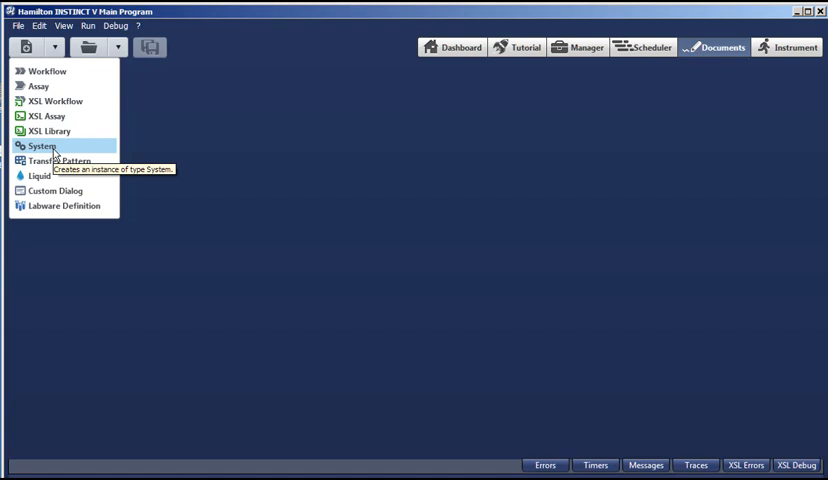
# Create a new system, add a pipettor module and set its size to 2.0m.
pyautogui.click(42, 146)
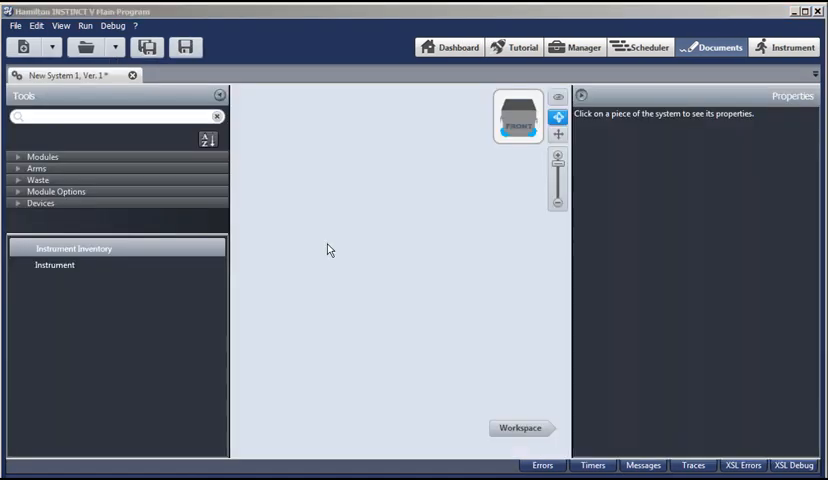
pyautogui.moveTo(58, 88)
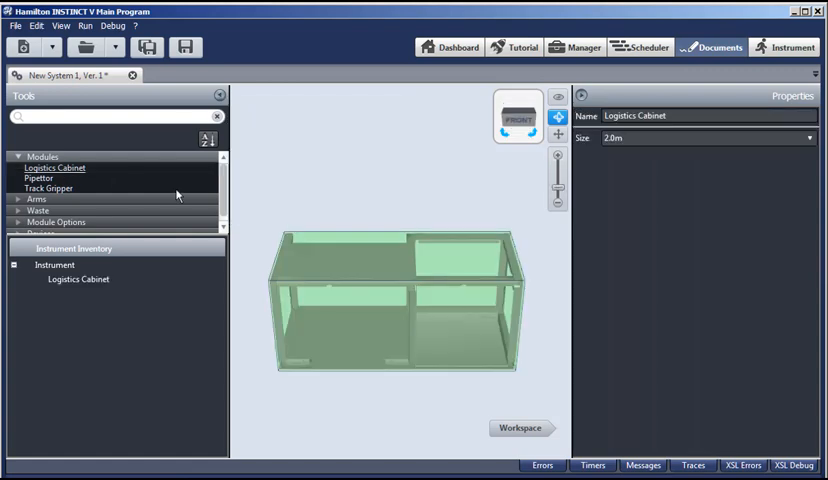
pyautogui.moveTo(38, 178)
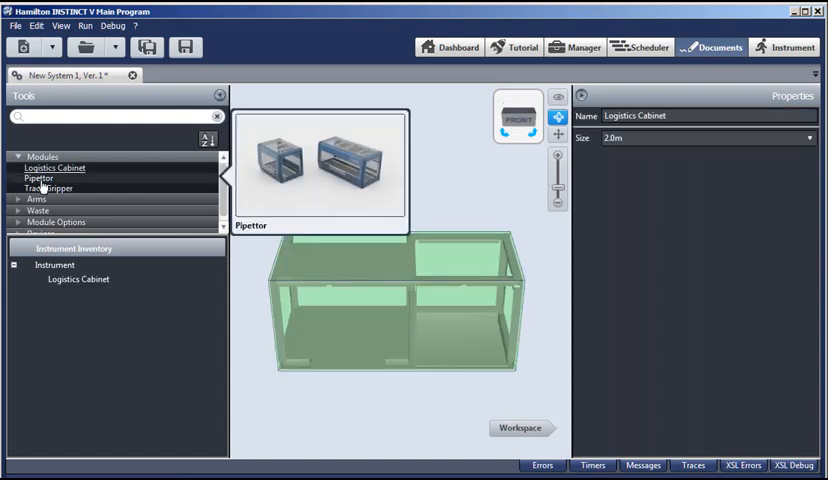
pyautogui.click(38, 178)
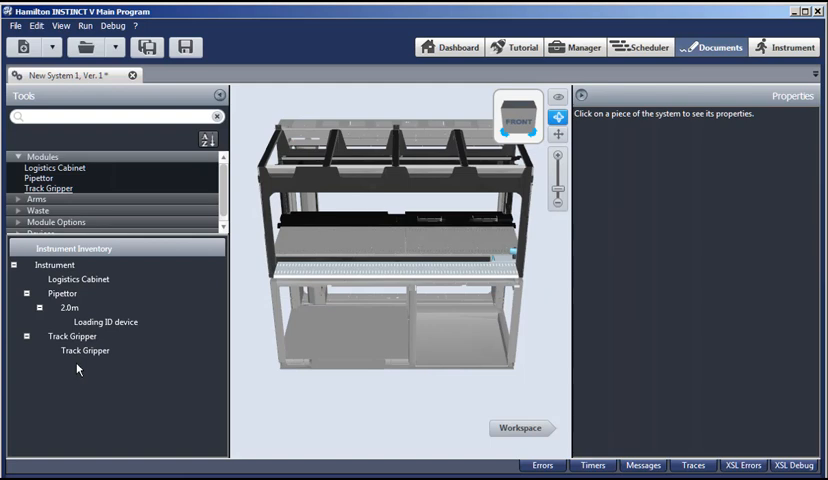
pyautogui.moveTo(424, 236)
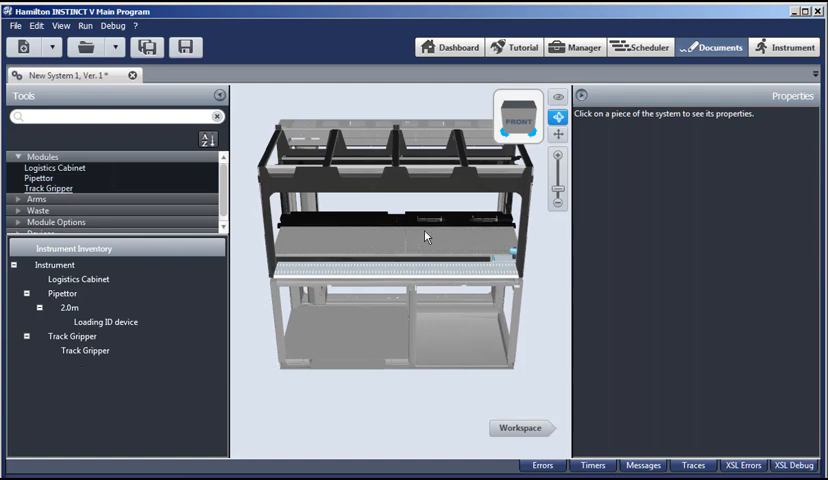
pyautogui.click(424, 236)
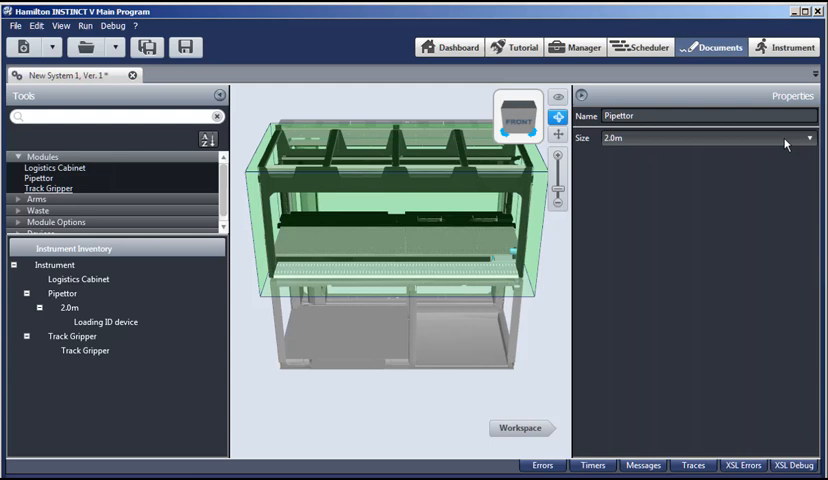
pyautogui.click(808, 136)
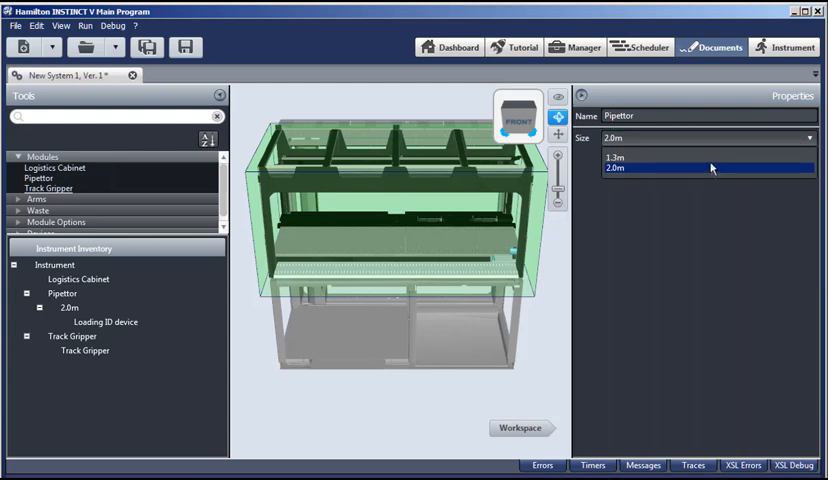
pyautogui.click(322, 404)
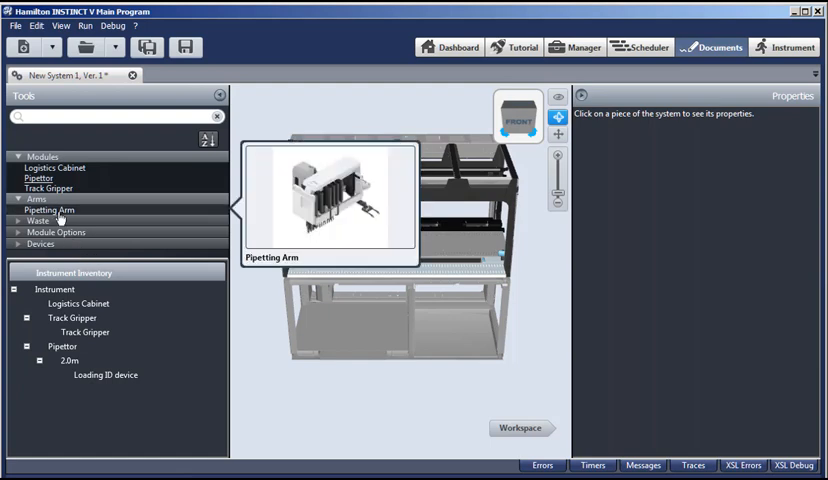
pyautogui.moveTo(58, 212)
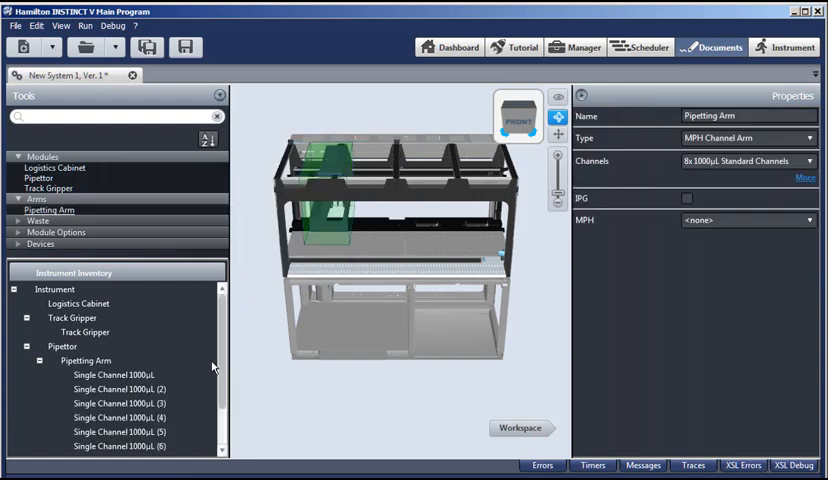
pyautogui.moveTo(224, 402)
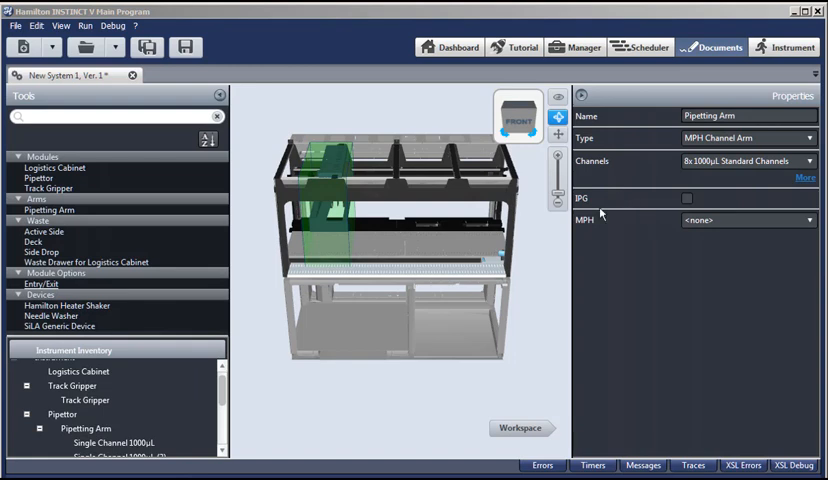
# Enable IPG on the pipetting arm and set its MPH to 96MPH.
pyautogui.click(688, 198)
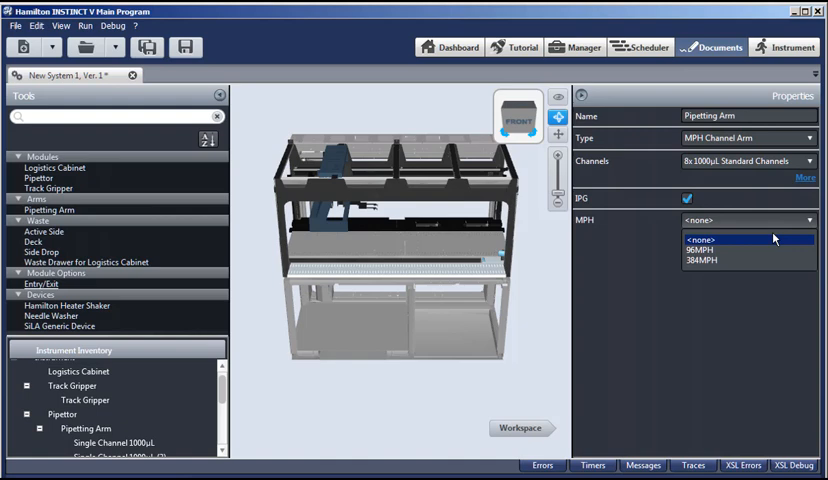
pyautogui.click(700, 250)
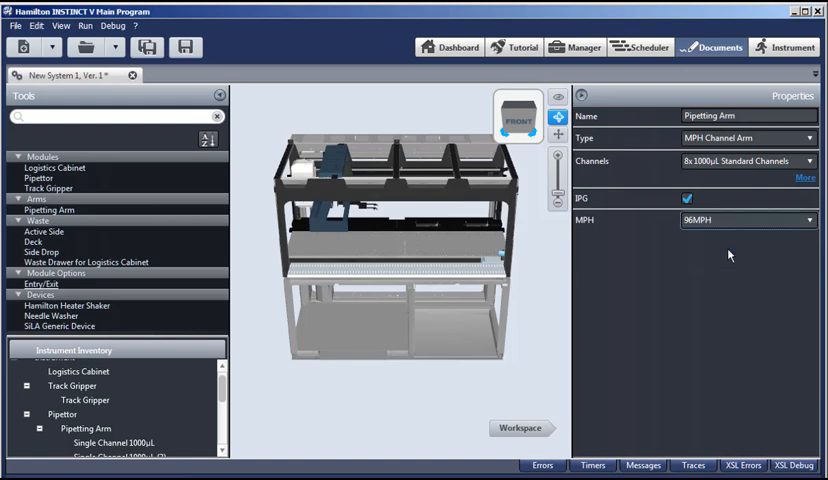
pyautogui.moveTo(656, 222)
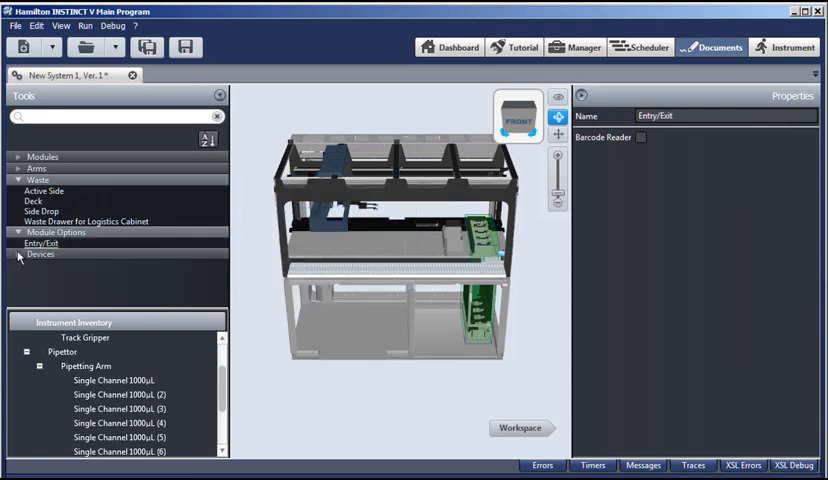
# Switch to the Build an Assay - System document's instrument view.
pyautogui.click(8, 232)
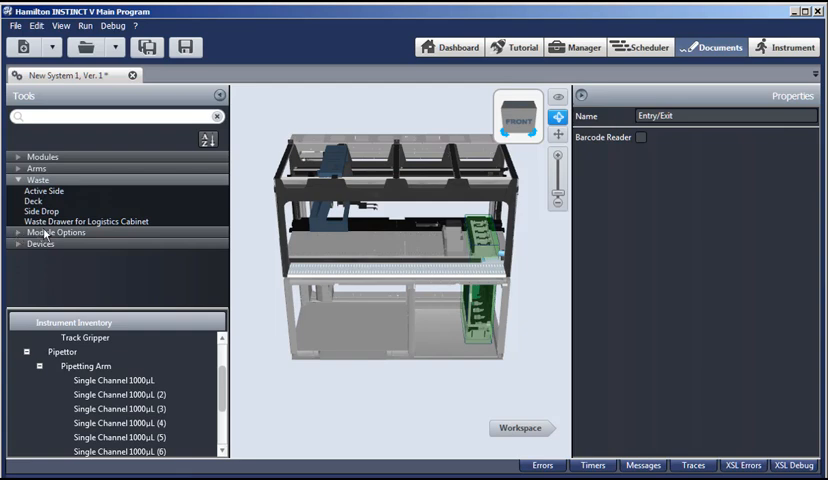
pyautogui.moveTo(84, 220)
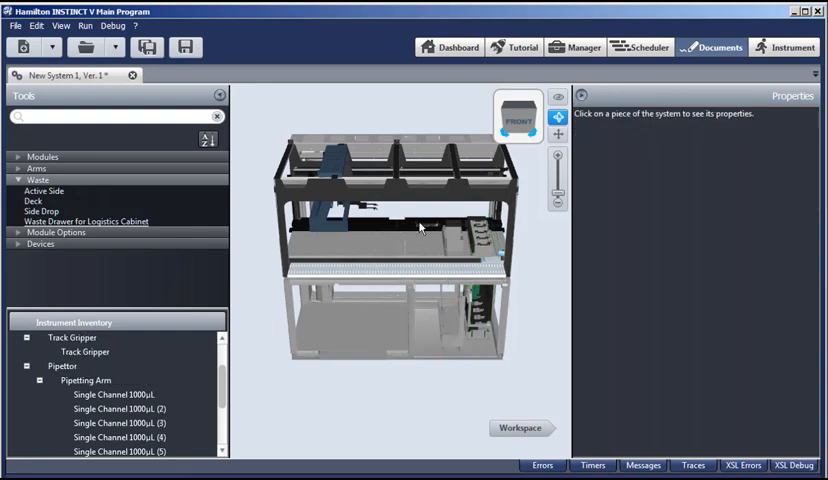
pyautogui.moveTo(452, 262)
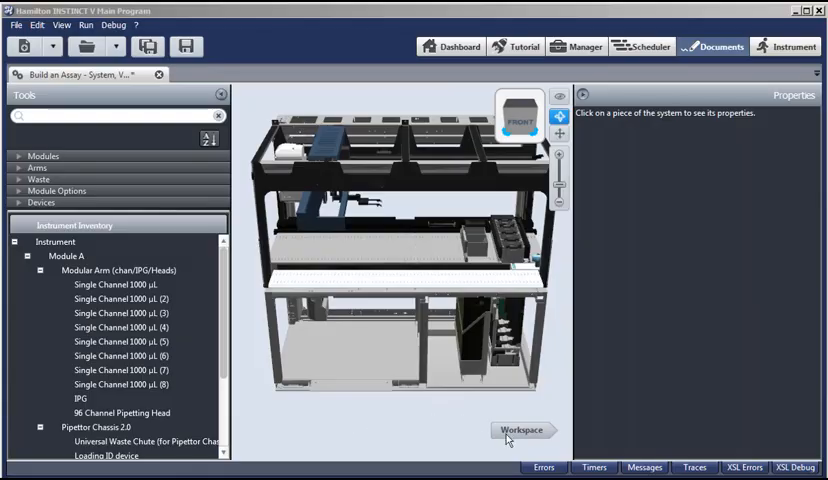
# Switch to the deck workspace and expand the Carrier list in Tools.
pyautogui.click(520, 430)
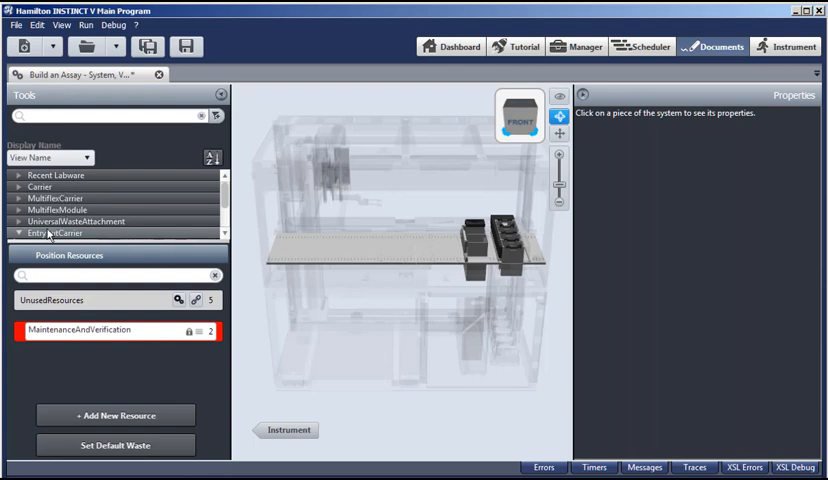
pyautogui.click(38, 188)
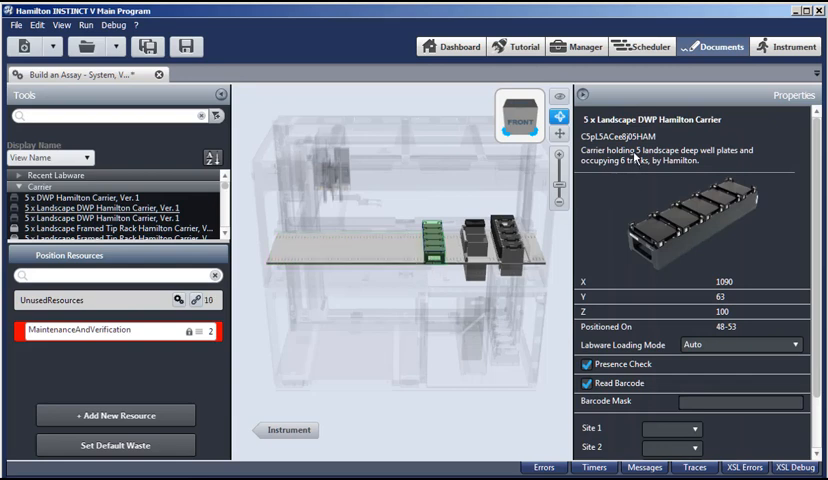
pyautogui.moveTo(662, 160)
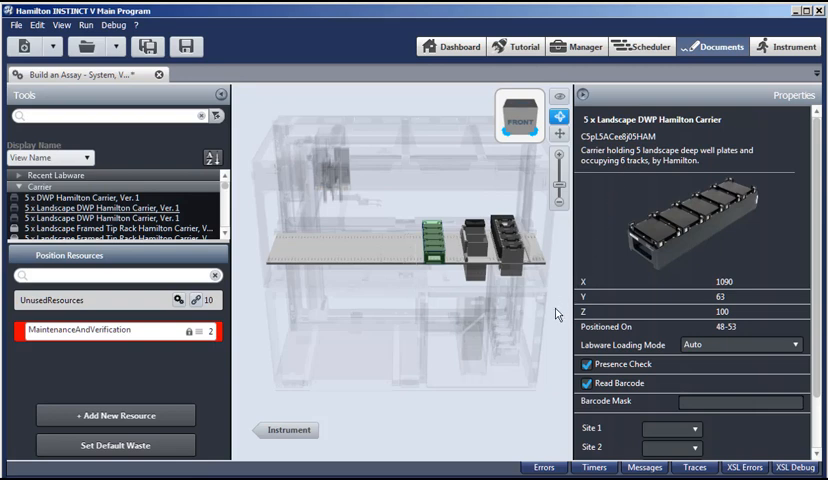
pyautogui.moveTo(708, 332)
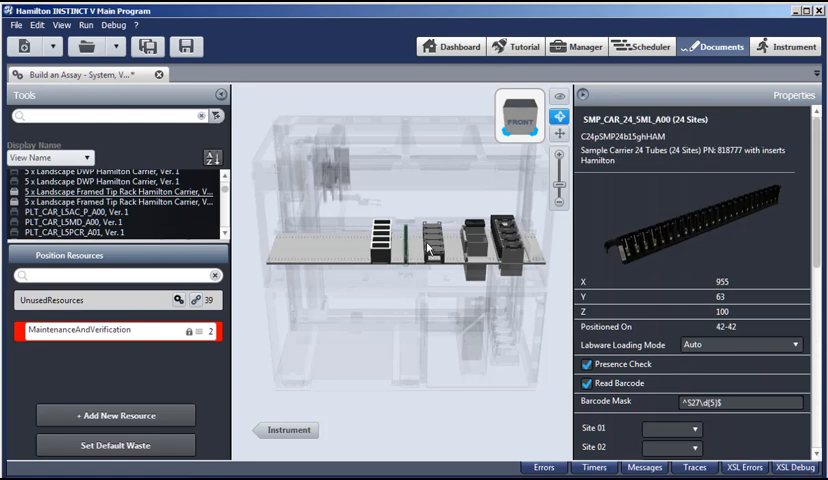
# Collapse the Carrier category after placing labware on the deck carriers.
pyautogui.click(432, 234)
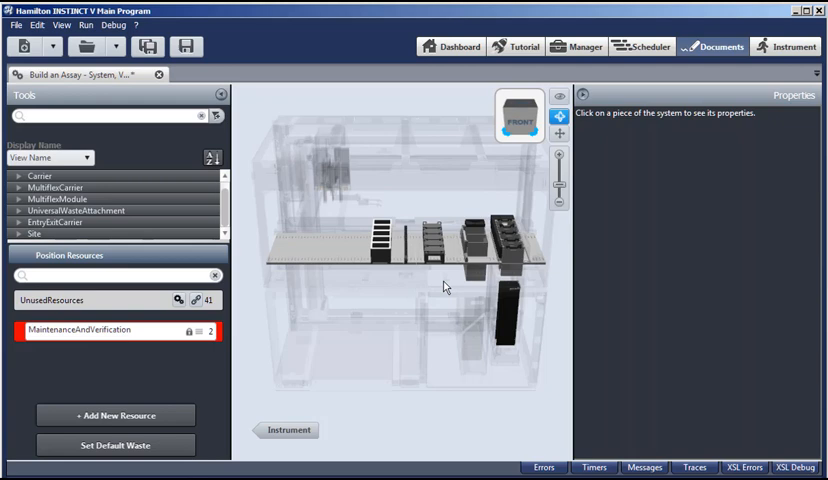
pyautogui.moveTo(322, 352)
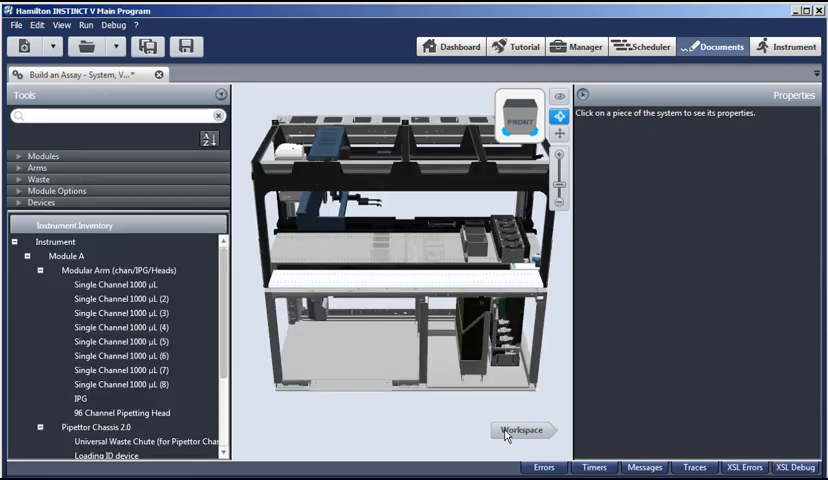
# Rename the new position resources, naming Resource2 'resTubes', in the deck workspace.
pyautogui.click(520, 430)
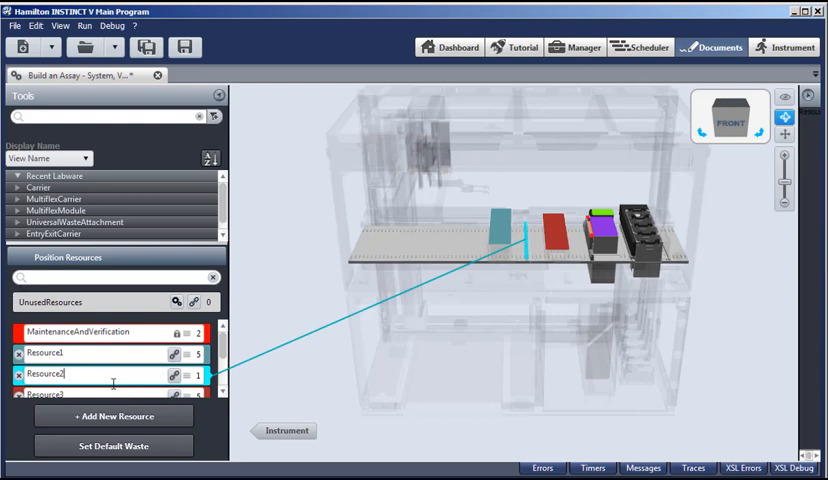
pyautogui.doubleClick(44, 374)
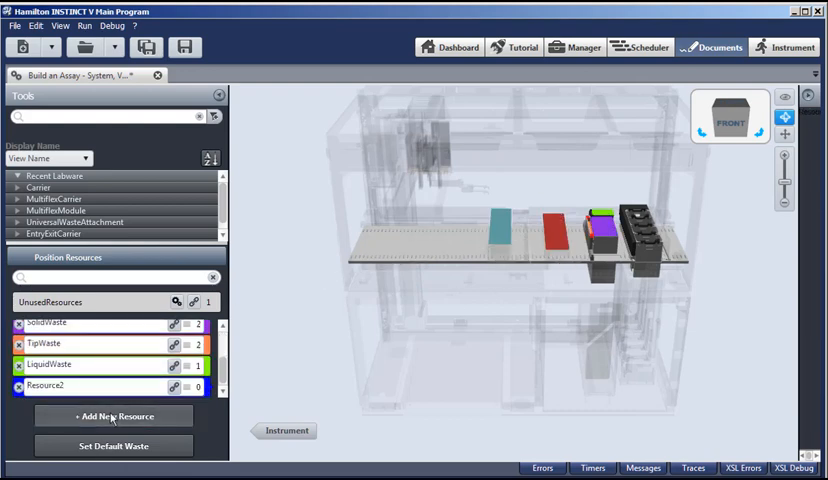
pyautogui.doubleClick(48, 384)
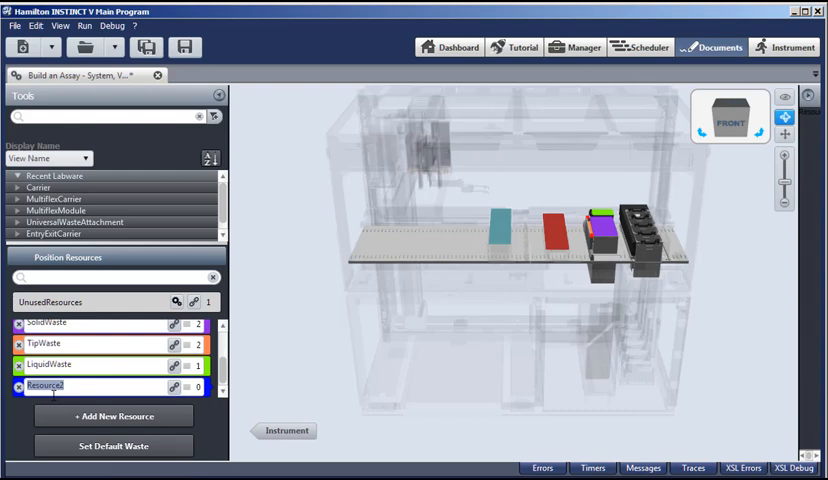
pyautogui.write('res')
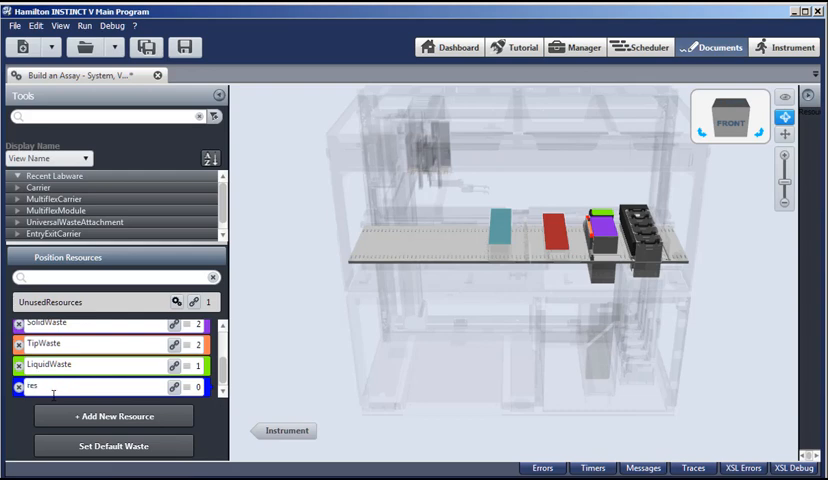
pyautogui.write('Tubes')
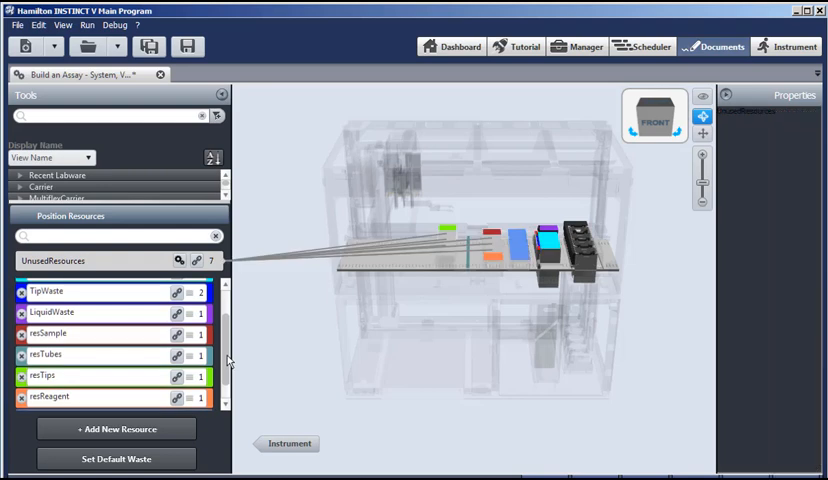
pyautogui.scroll(-3)
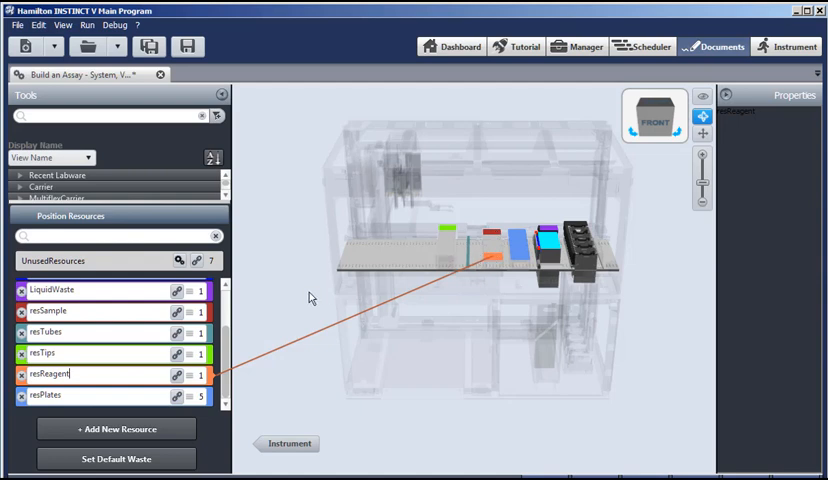
pyautogui.moveTo(316, 378)
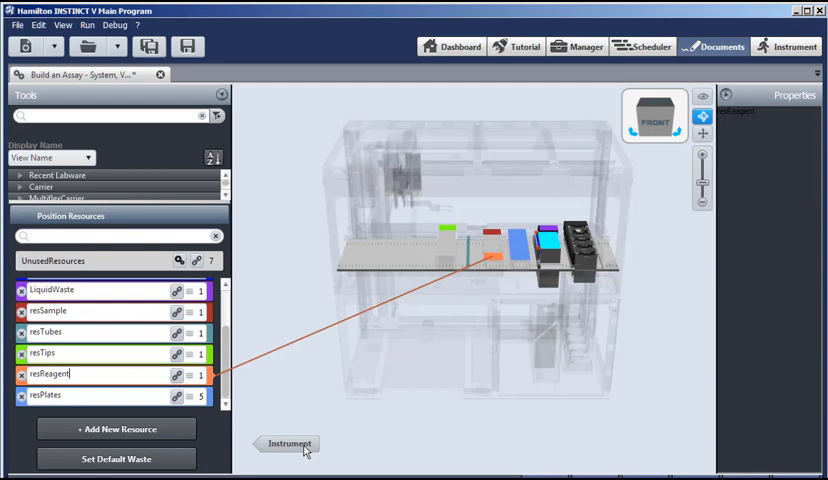
# Return to the instrument view and save the system as 'Build an Assay - System'.
pyautogui.click(288, 444)
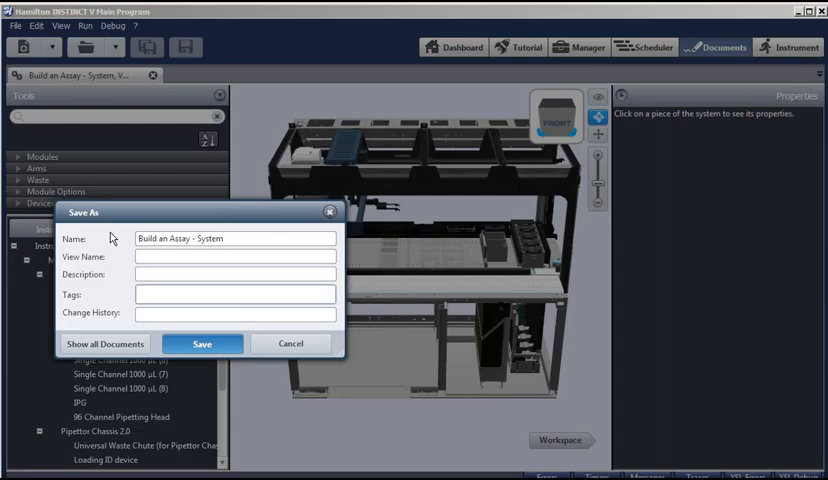
pyautogui.click(200, 344)
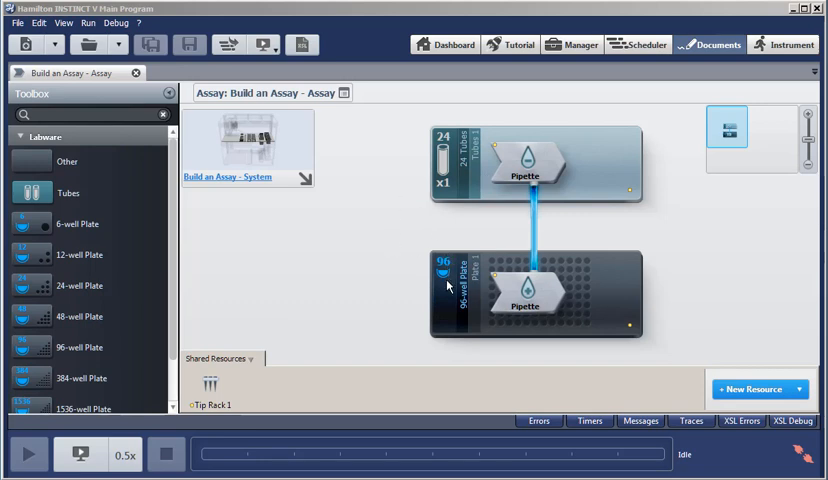
pyautogui.moveTo(376, 244)
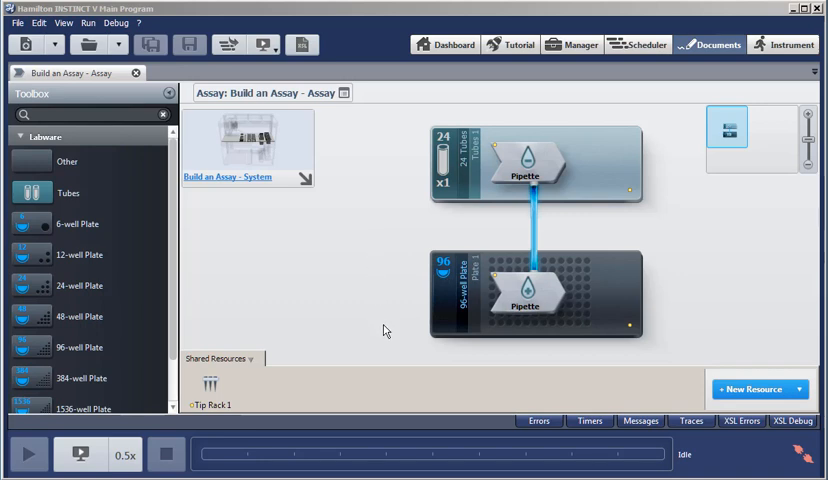
pyautogui.moveTo(316, 256)
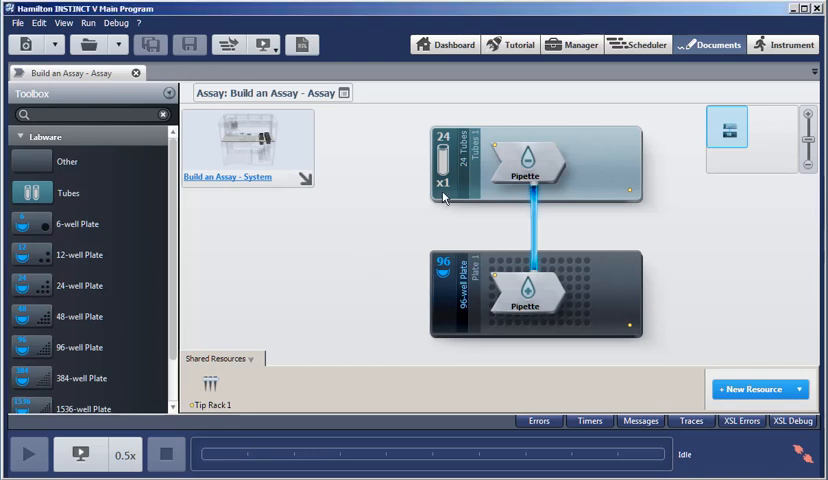
# Bring up the New dropdown listing document types while the assay stays open.
pyautogui.click(536, 164)
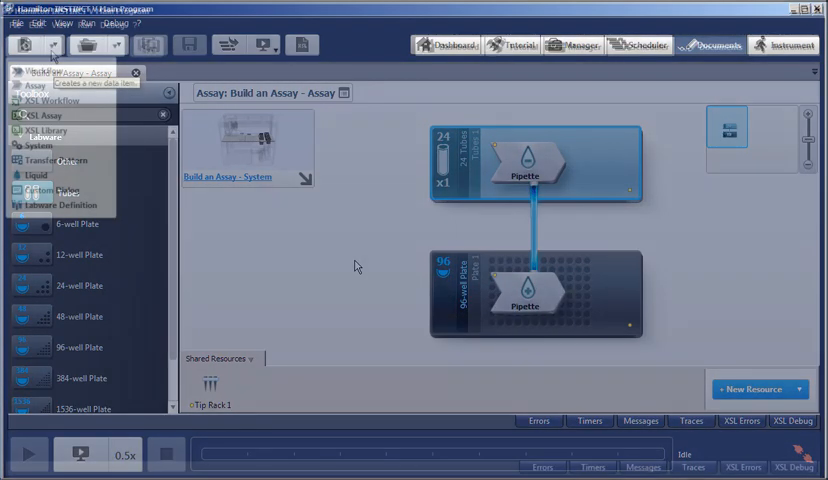
# Create a new assay document and link it to the Build an Assay - System.
pyautogui.click(52, 46)
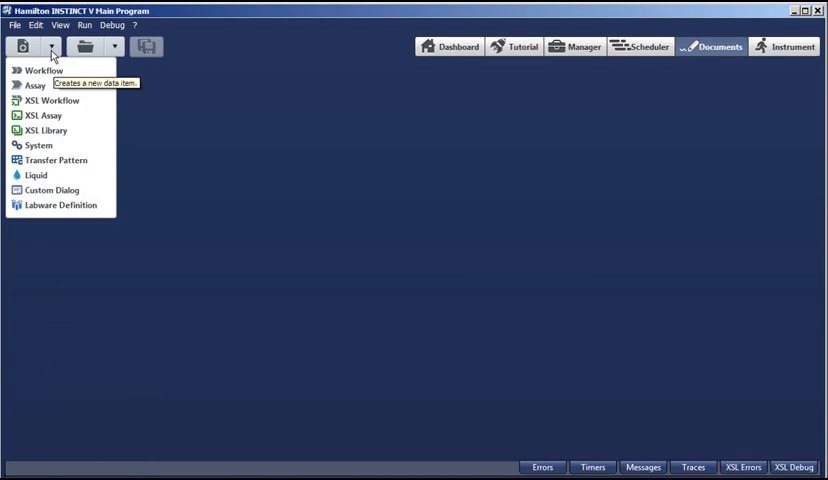
pyautogui.moveTo(36, 84)
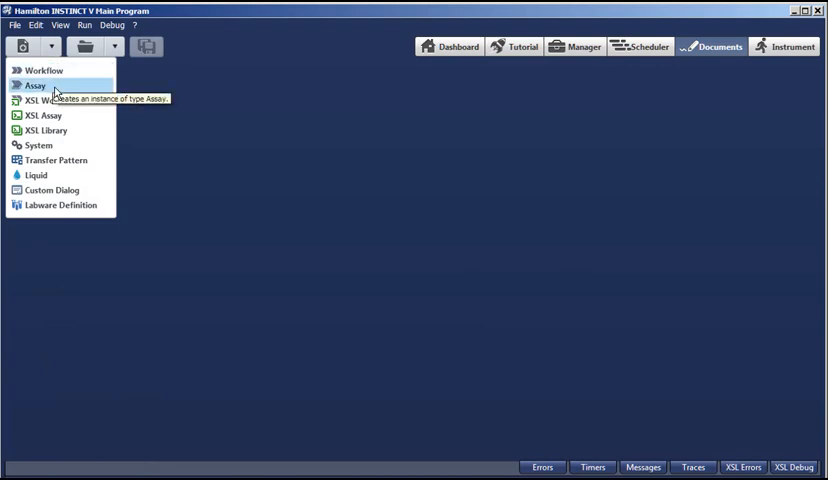
pyautogui.click(36, 84)
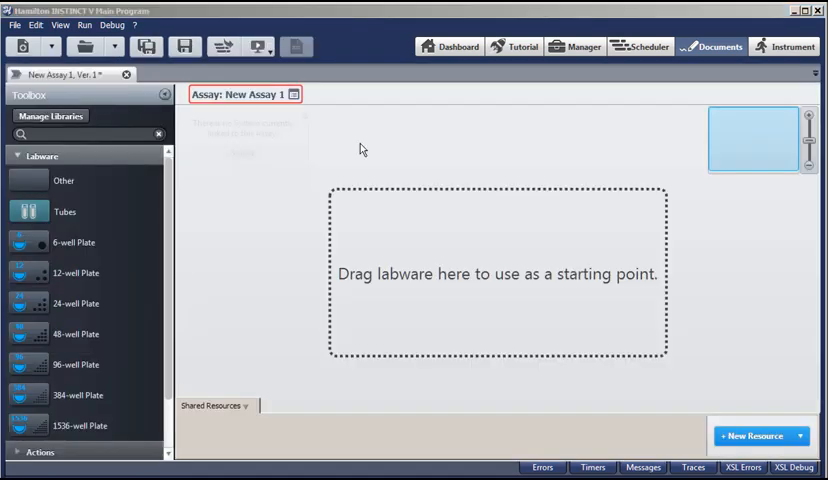
pyautogui.moveTo(350, 160)
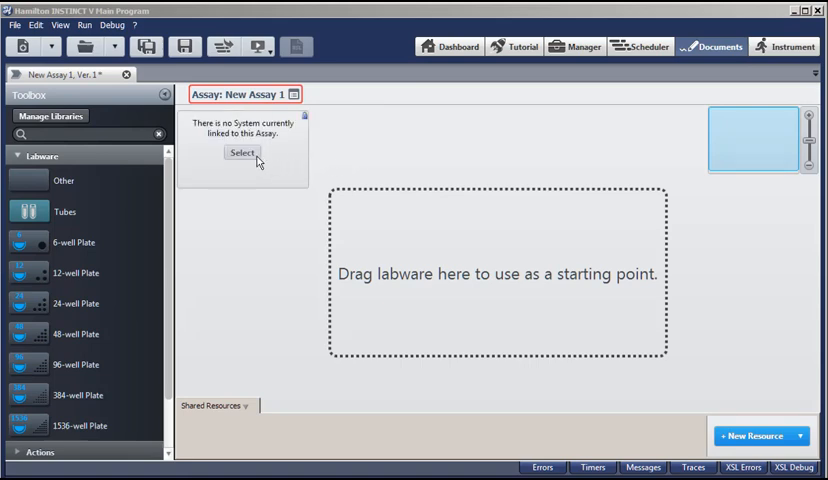
pyautogui.click(242, 152)
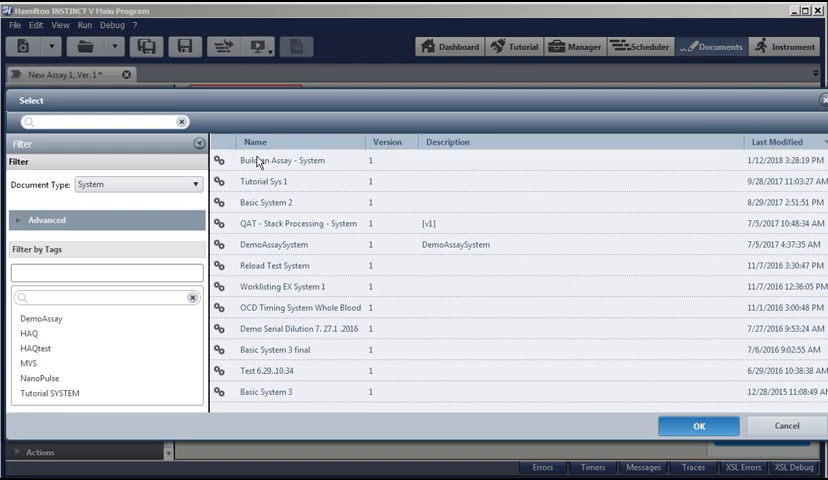
pyautogui.click(698, 424)
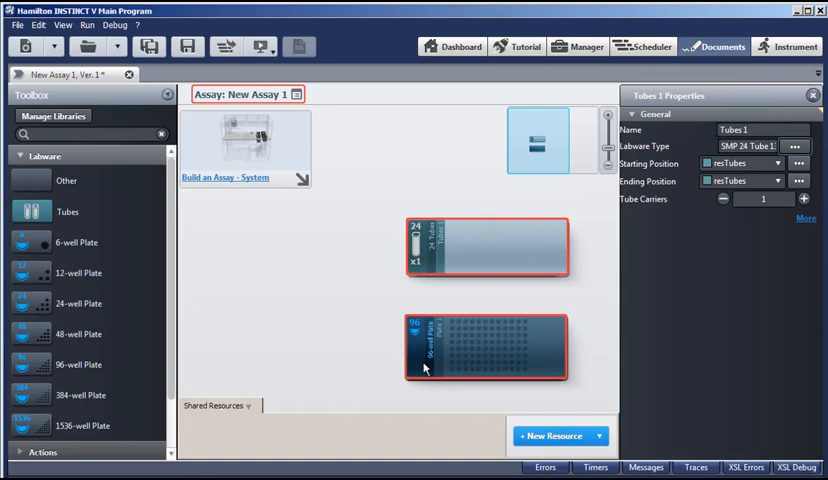
# Show Plate 1's properties and expand its transportation settings.
pyautogui.click(486, 348)
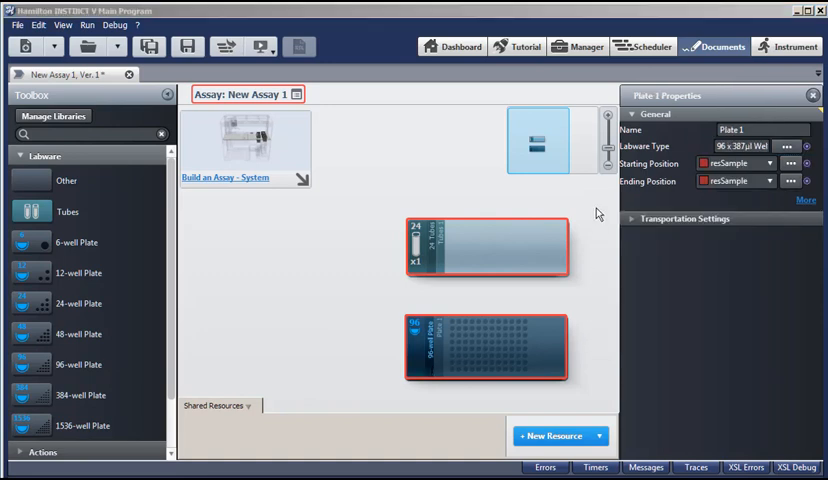
pyautogui.moveTo(770, 194)
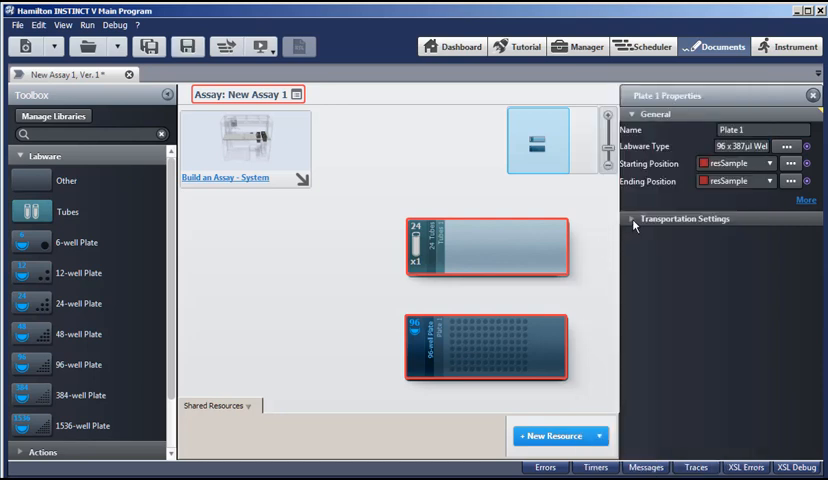
pyautogui.click(632, 220)
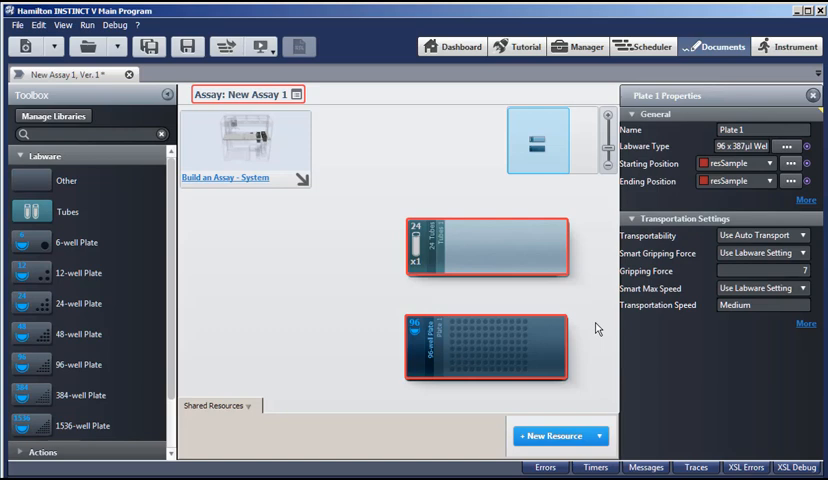
pyautogui.moveTo(596, 328)
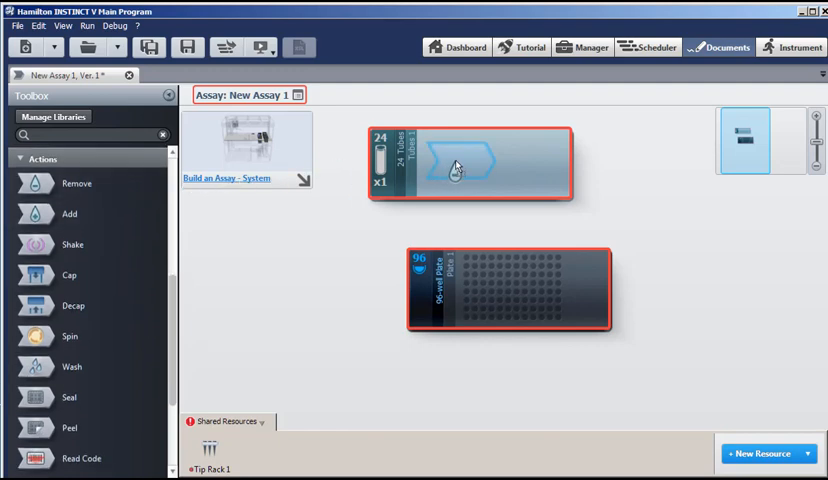
# Create a fluid transfer from the tubes with Plate 1 as the sink.
pyautogui.click(456, 164)
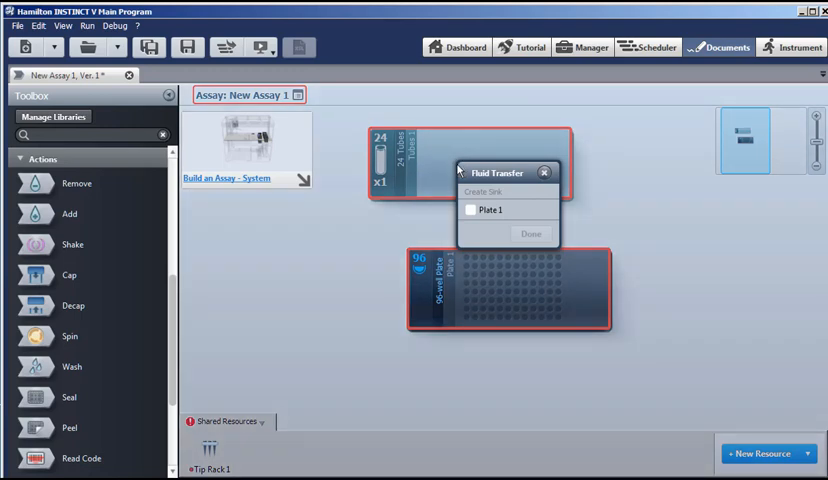
pyautogui.click(468, 210)
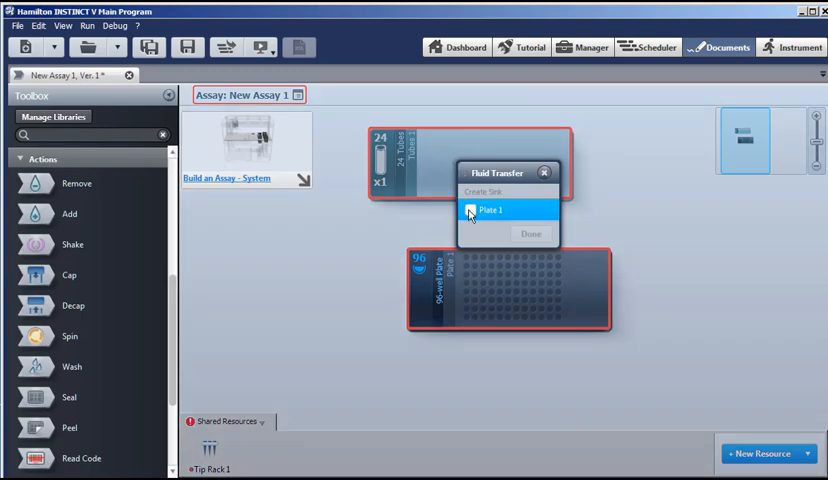
pyautogui.click(468, 210)
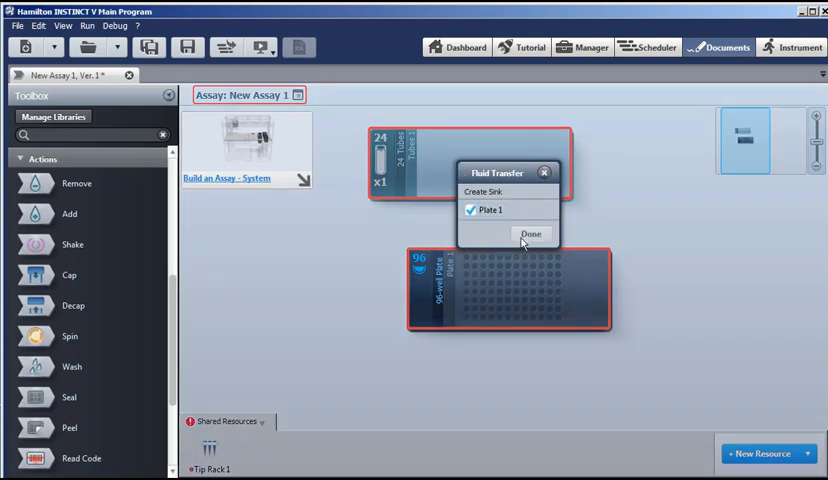
pyautogui.click(530, 234)
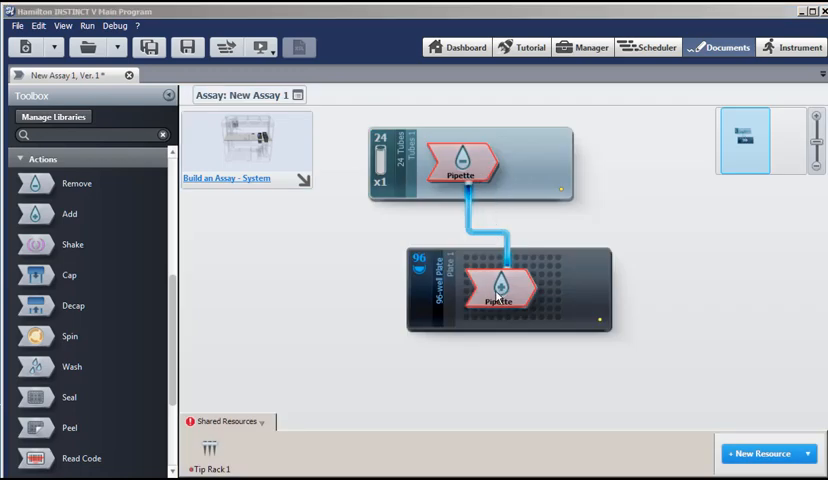
pyautogui.moveTo(484, 304)
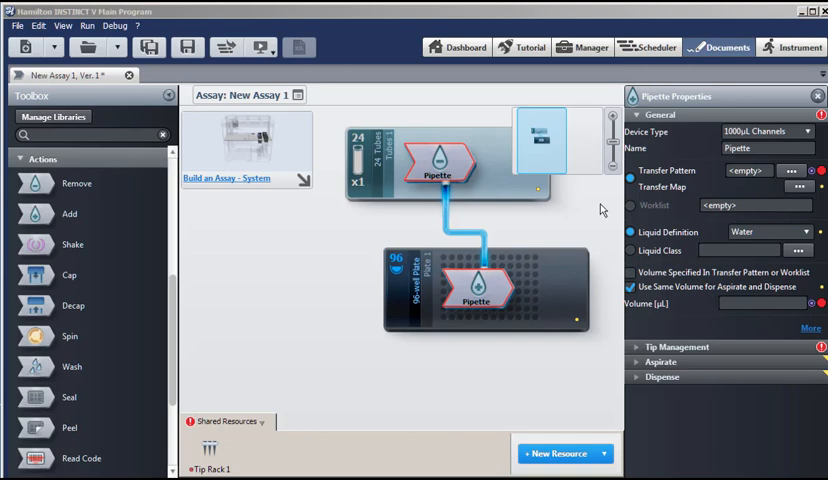
pyautogui.moveTo(704, 188)
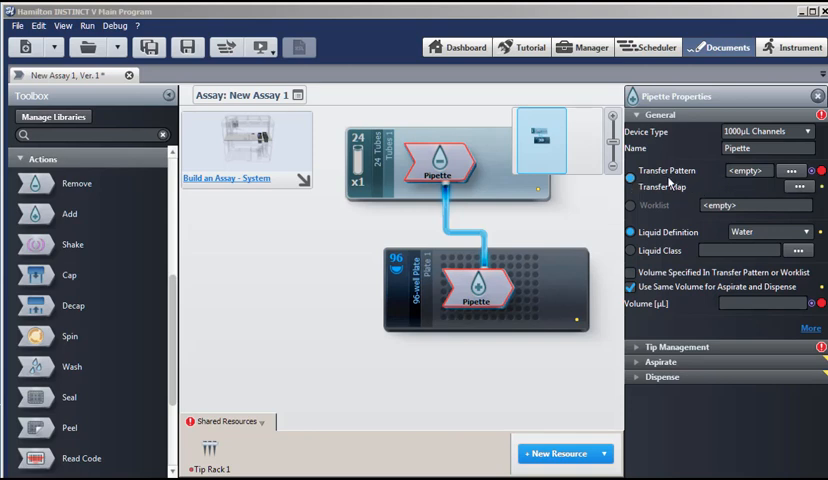
pyautogui.moveTo(690, 324)
pyautogui.write('10')
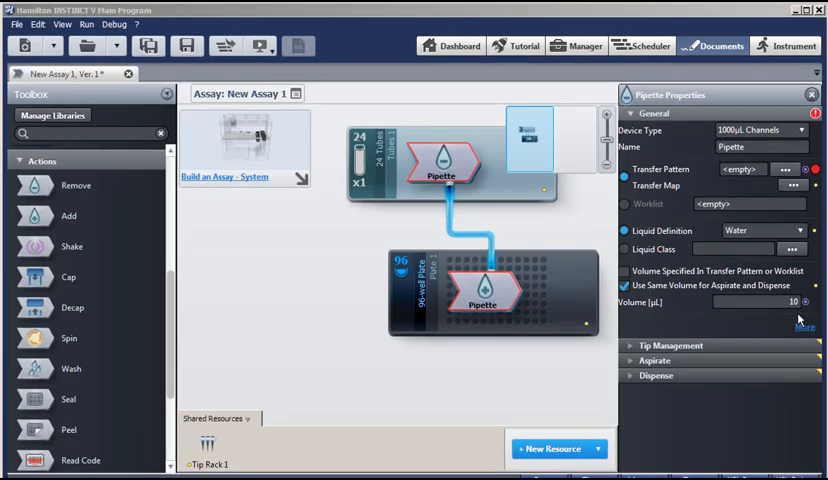
pyautogui.moveTo(770, 190)
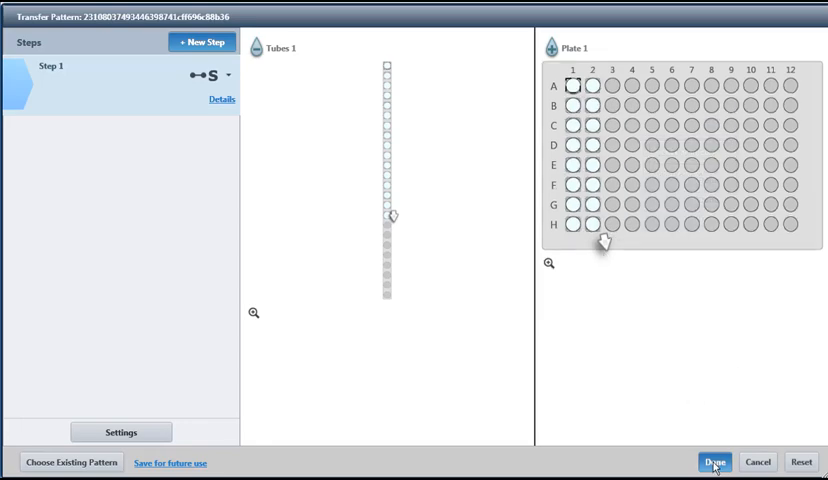
# Confirm the transfer pattern moving tube samples into column 1 of Plate 1.
pyautogui.click(714, 462)
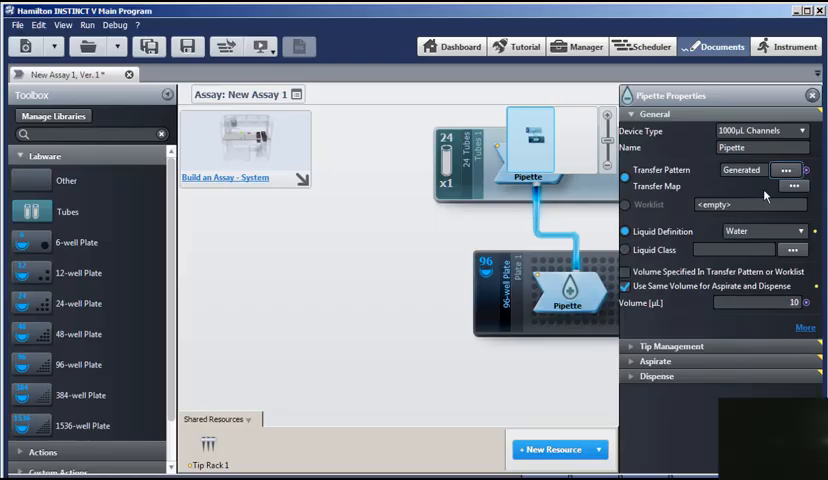
pyautogui.moveTo(644, 212)
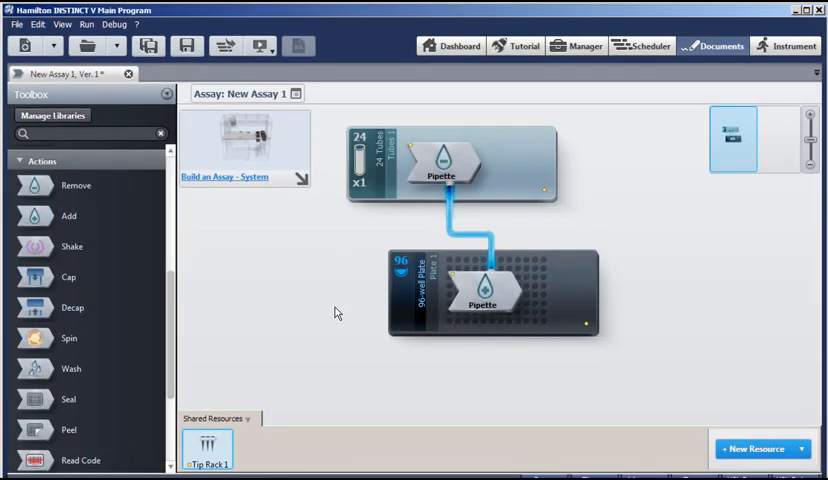
pyautogui.moveTo(228, 440)
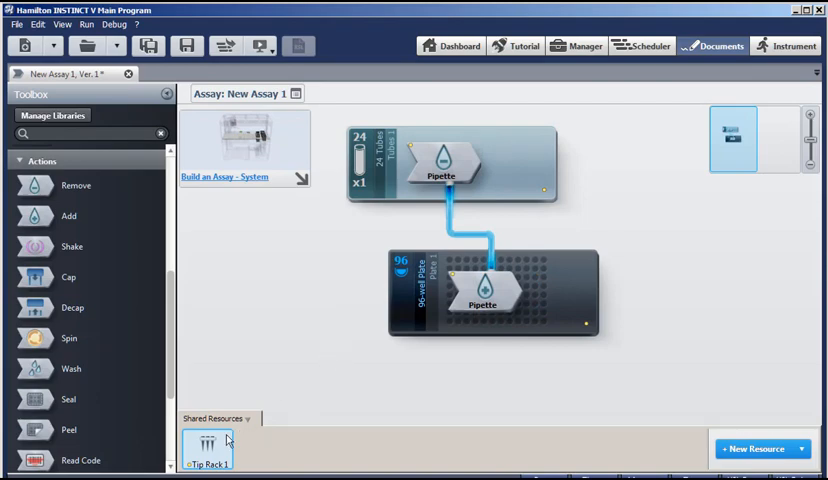
# Show the properties of Tip Rack 1 from the shared resources.
pyautogui.click(206, 444)
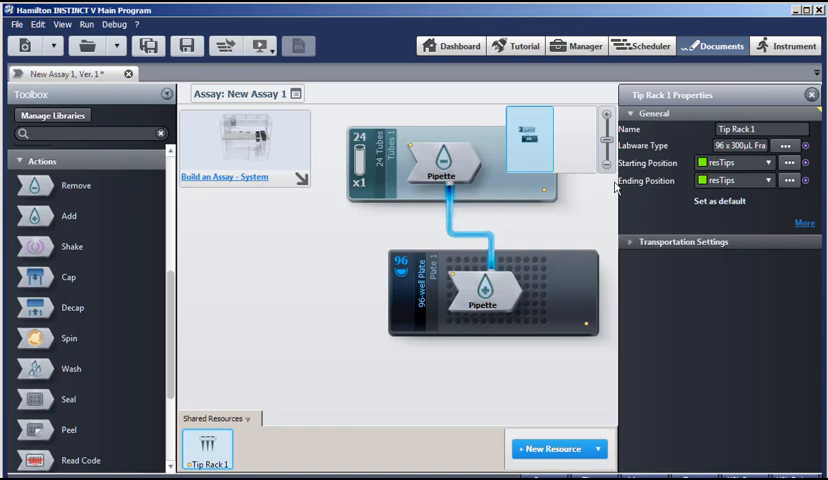
pyautogui.moveTo(604, 196)
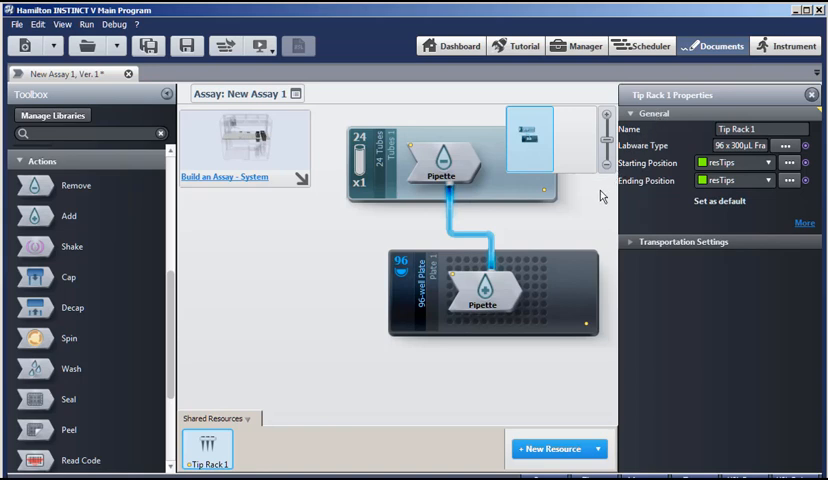